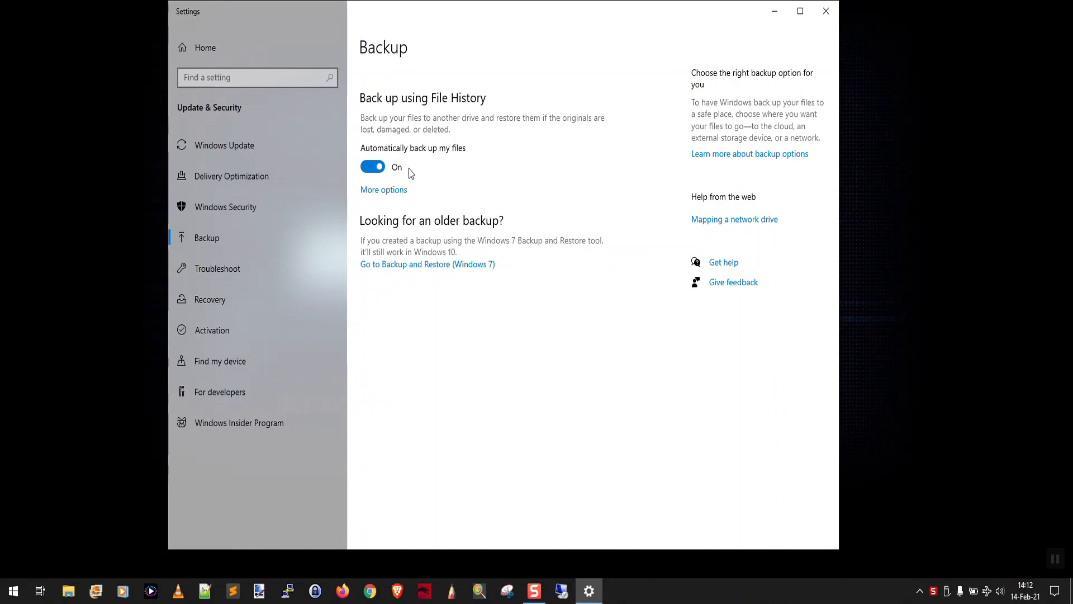
- Open File History's Backup options for the Seagate Backup drive and scroll its folder lists
{"action": "left_click", "coordinate": [384, 190]}
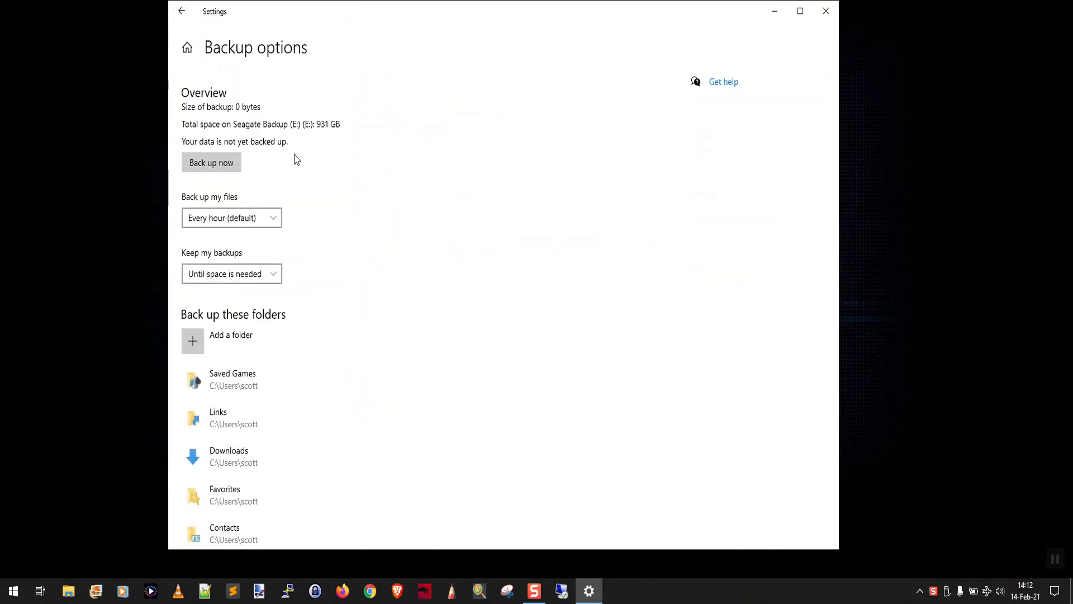
{"action": "scroll", "scroll_direction": "down", "scroll_amount": 3}
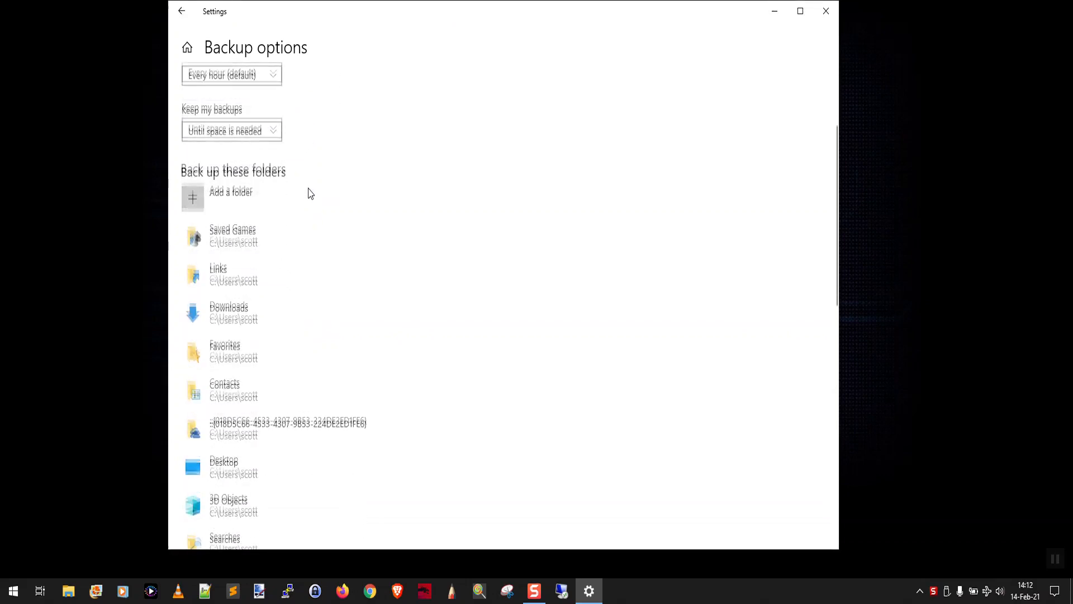
{"action": "scroll", "scroll_direction": "up", "scroll_amount": 3}
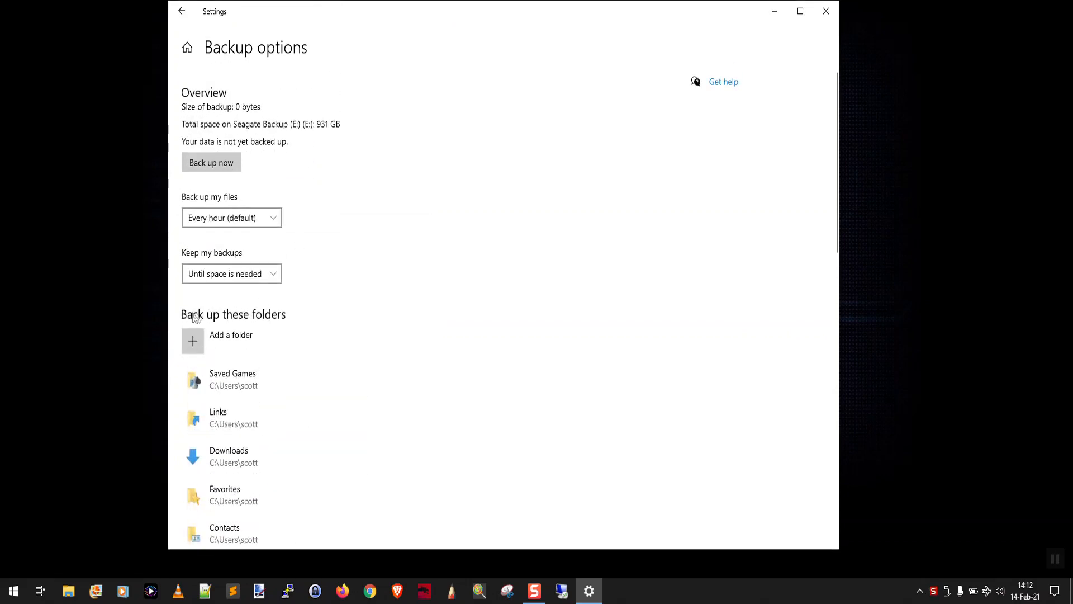
{"action": "scroll", "scroll_direction": "down", "scroll_amount": 3}
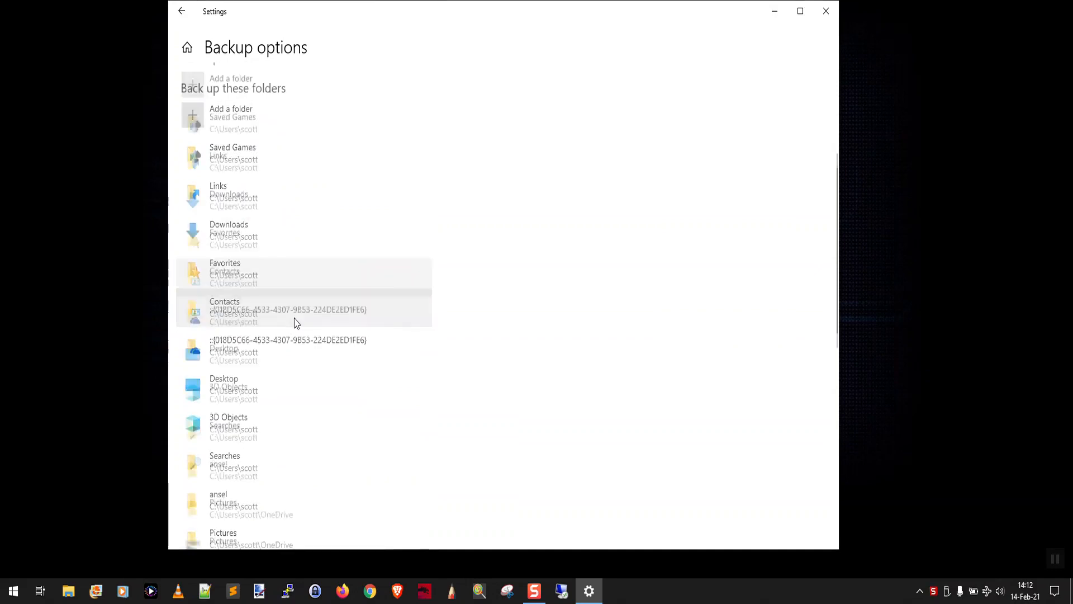
{"action": "scroll", "scroll_direction": "down", "scroll_amount": 3}
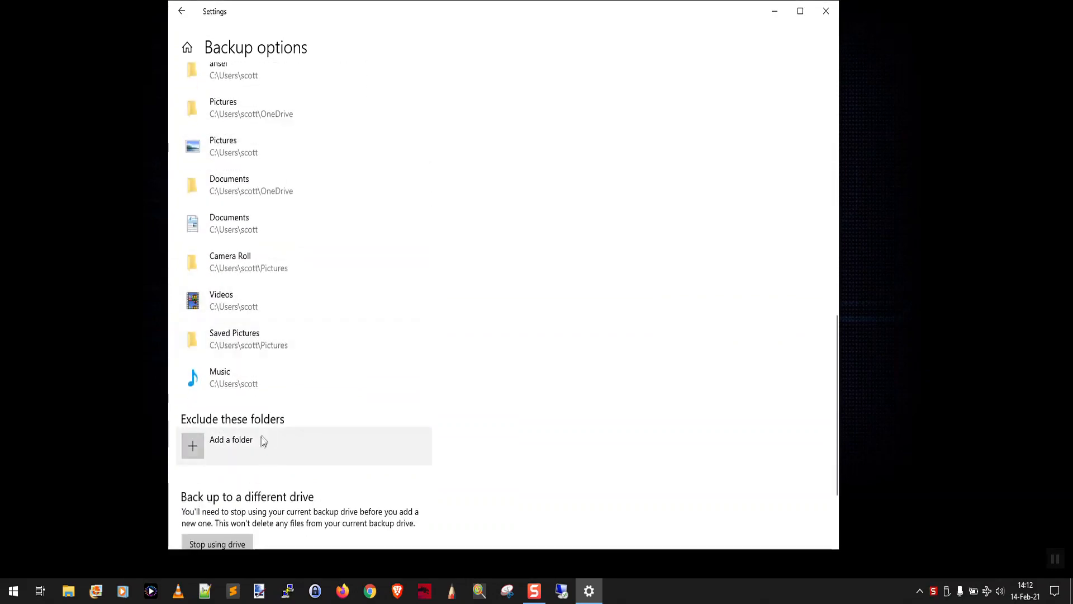
{"action": "mouse_move", "coordinate": [243, 451]}
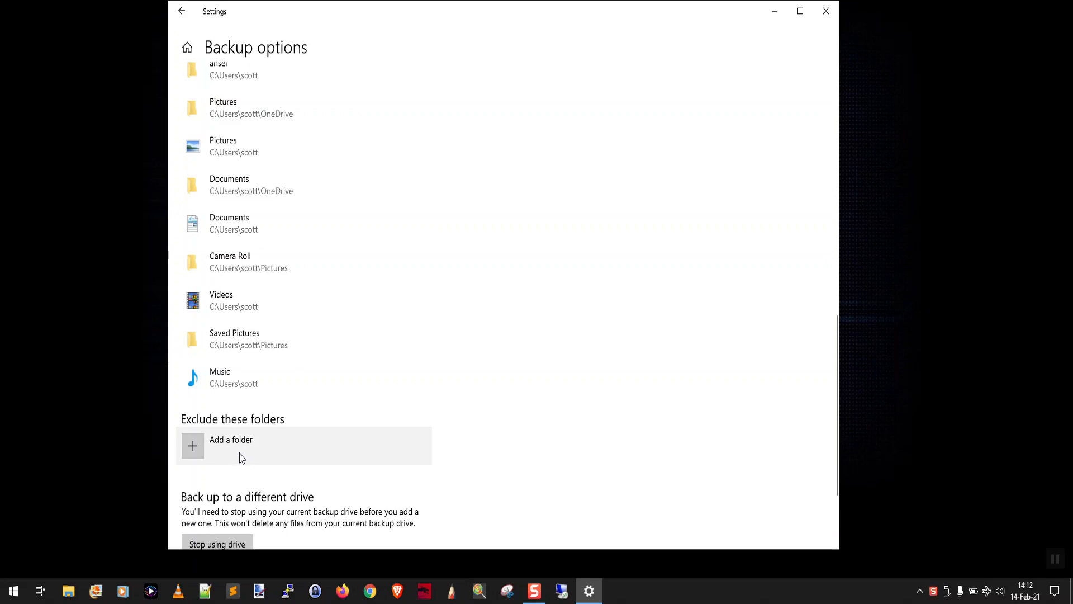
{"action": "scroll", "scroll_direction": "up", "scroll_amount": 3}
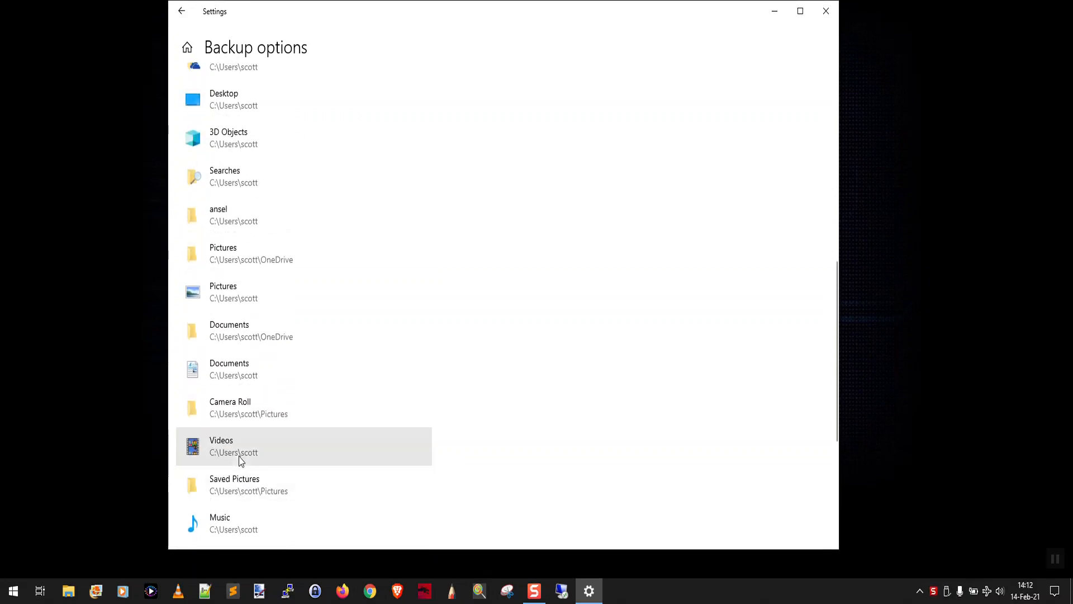
{"action": "scroll", "scroll_direction": "up", "scroll_amount": 3}
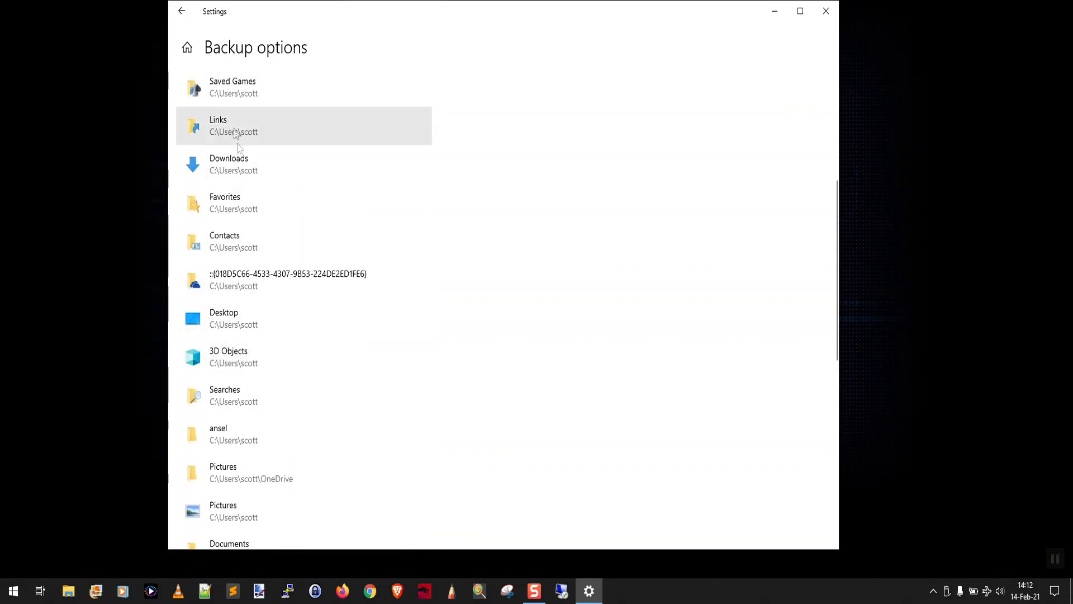
{"action": "scroll", "scroll_direction": "down", "scroll_amount": 3}
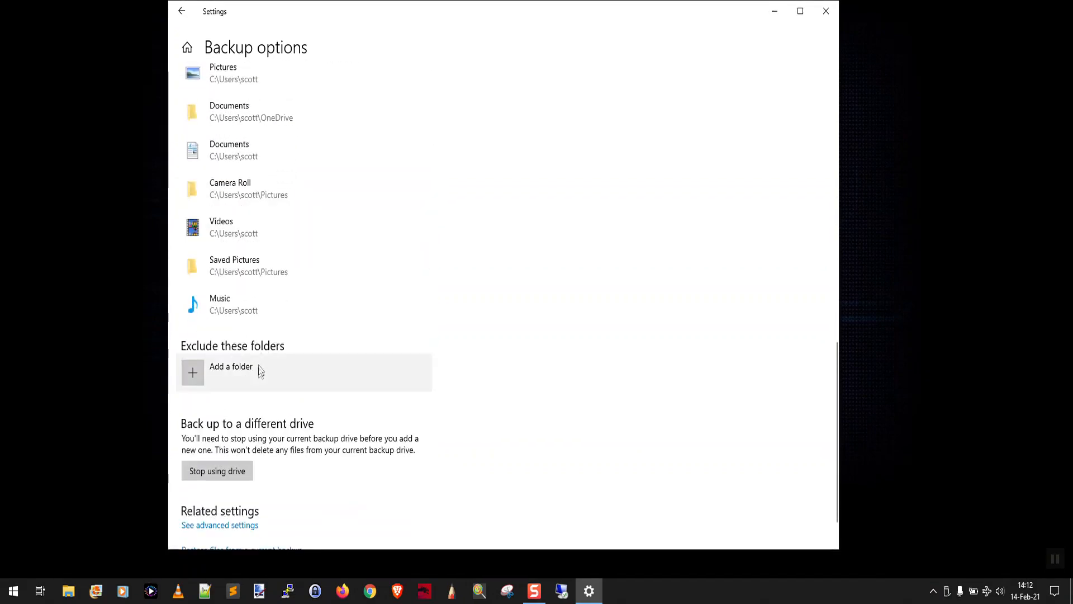
{"action": "scroll", "scroll_direction": "up", "scroll_amount": 3}
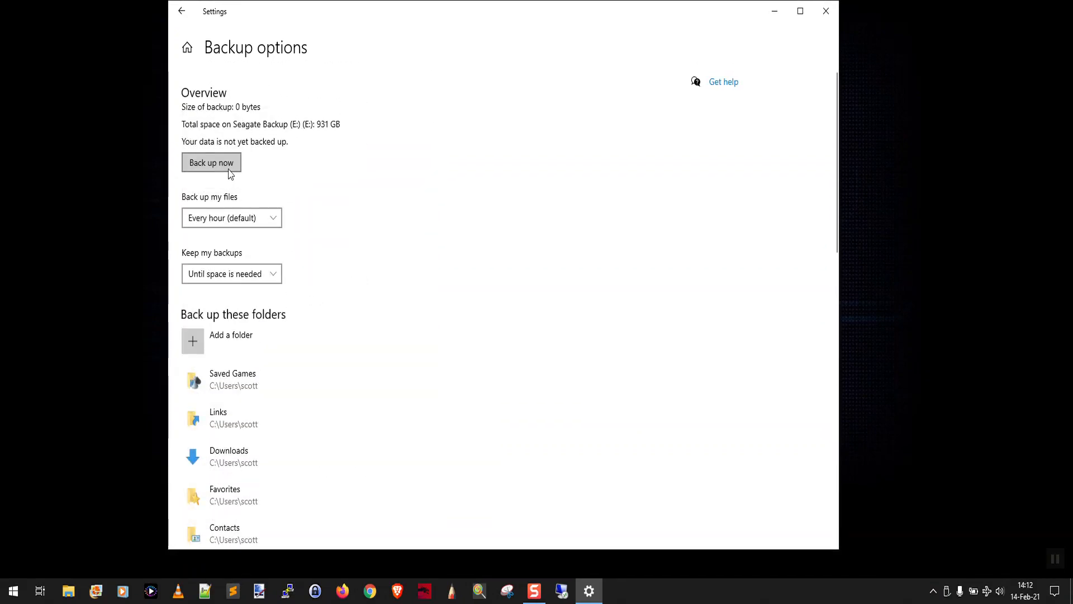
{"action": "scroll", "scroll_direction": "down", "scroll_amount": 3}
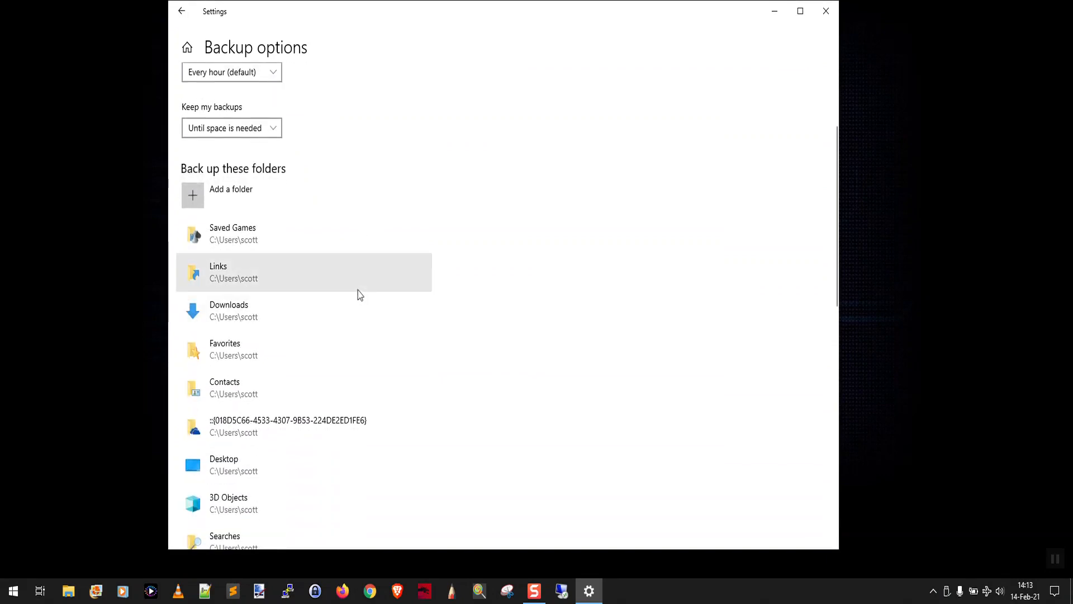
{"action": "scroll", "scroll_direction": "down", "scroll_amount": 3}
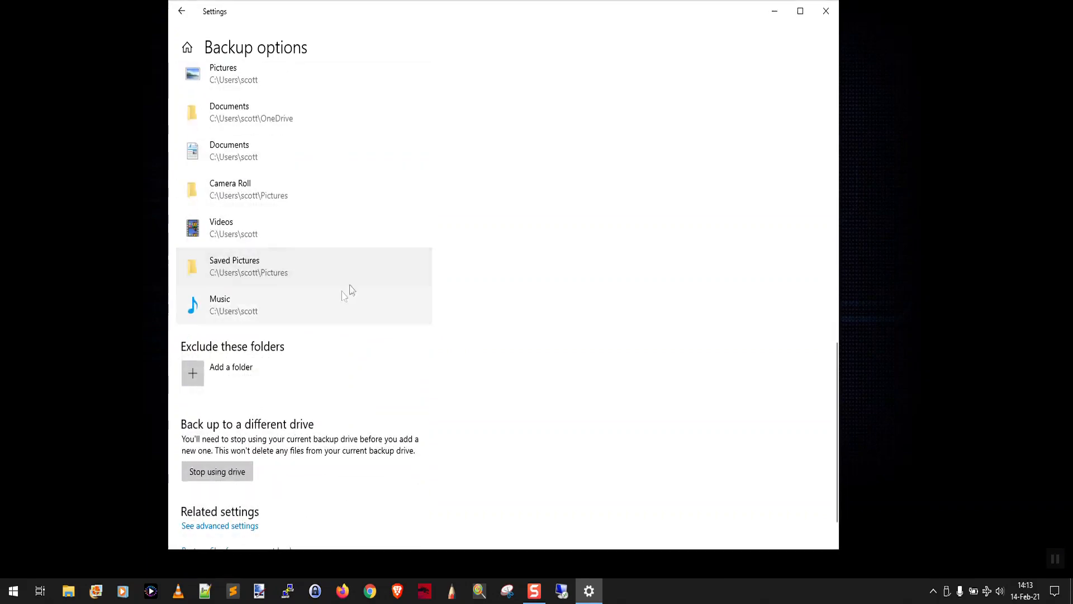
- Add Saved Games from the C: user profile to the excluded folders list
{"action": "left_click", "coordinate": [193, 373]}
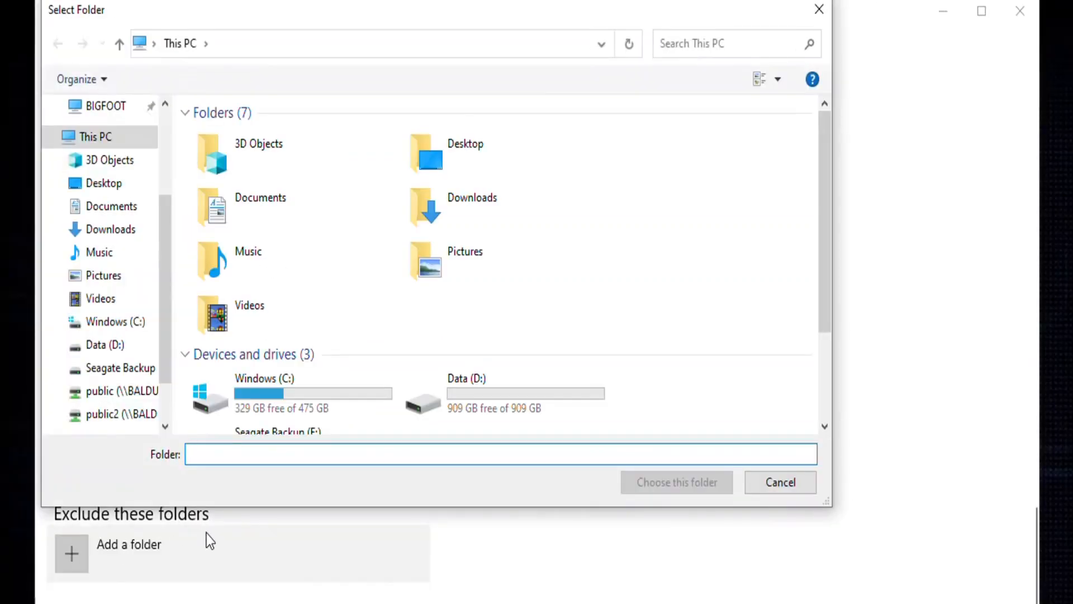
{"action": "left_click", "coordinate": [281, 393]}
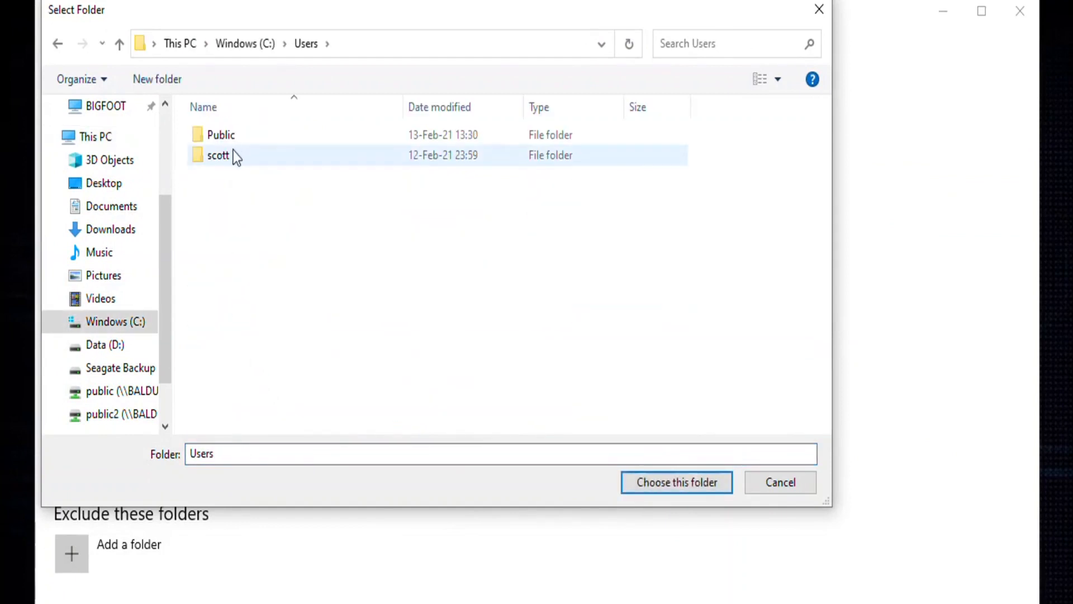
{"action": "double_click", "coordinate": [218, 154]}
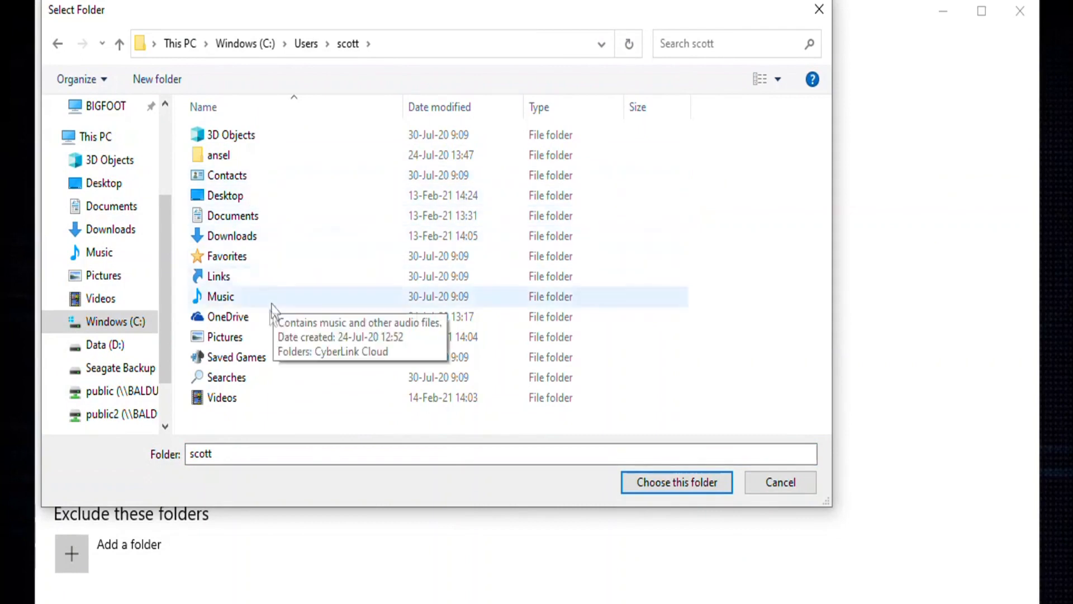
{"action": "left_click", "coordinate": [780, 482]}
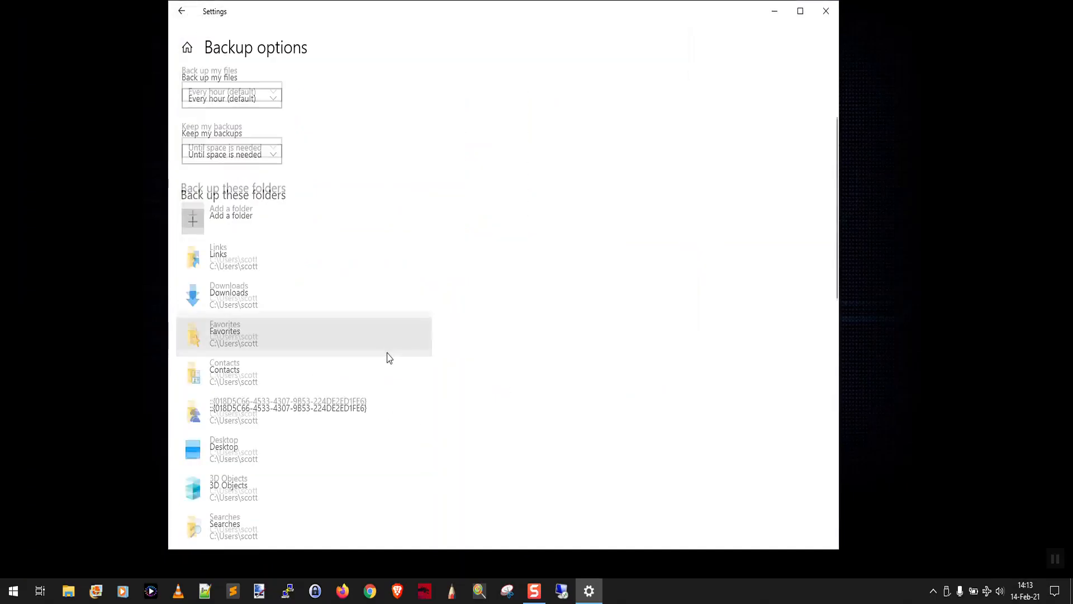
{"action": "scroll", "scroll_direction": "down", "scroll_amount": 3}
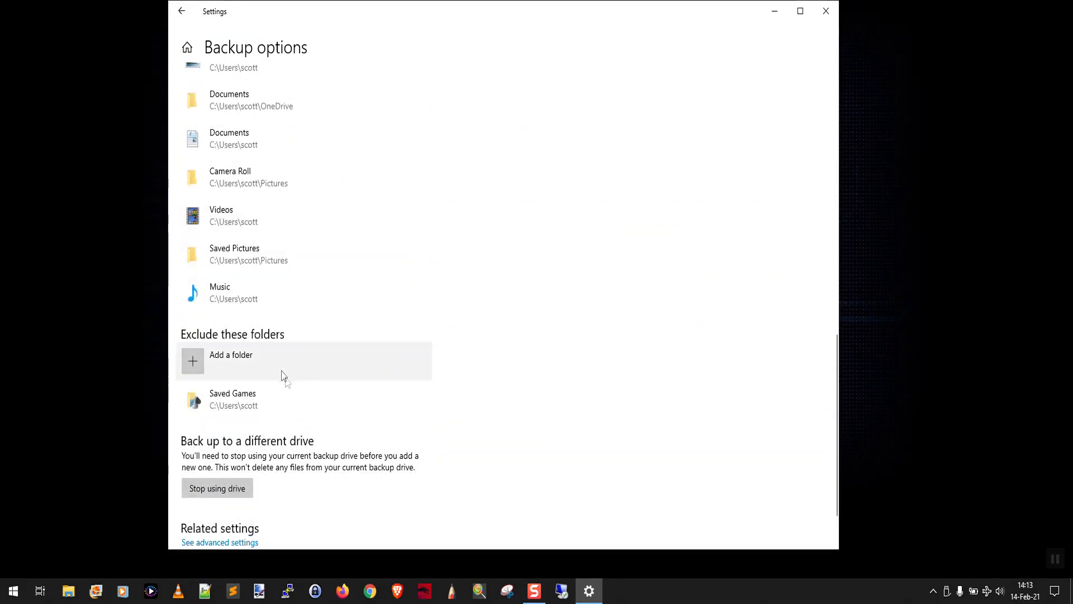
{"action": "scroll", "scroll_direction": "up", "scroll_amount": 3}
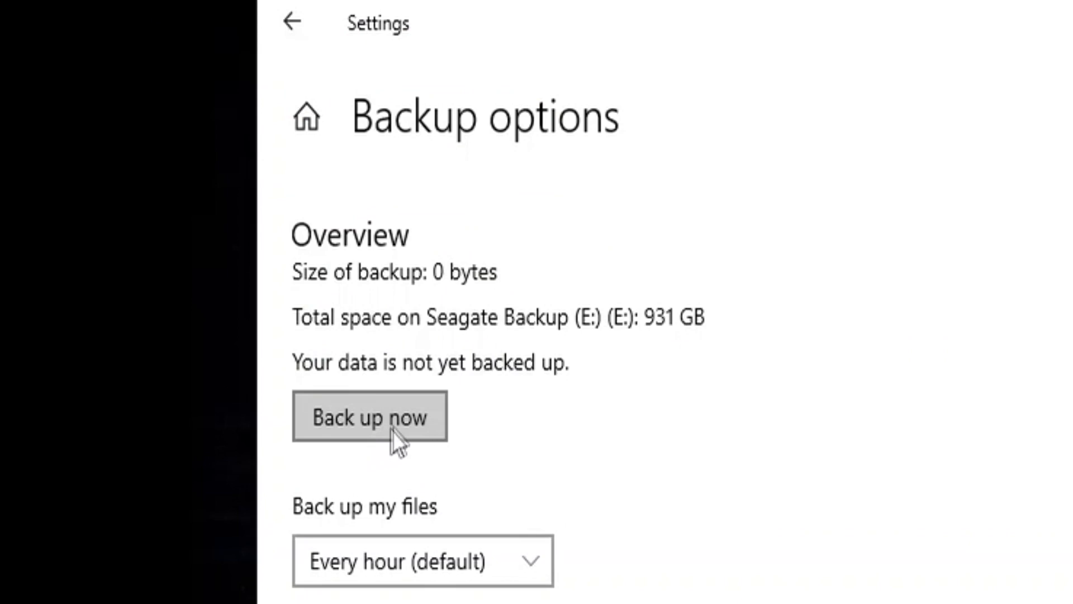
- Run Back up now to the Seagate Backup drive, then cancel the backup in progress
{"action": "left_click", "coordinate": [369, 416]}
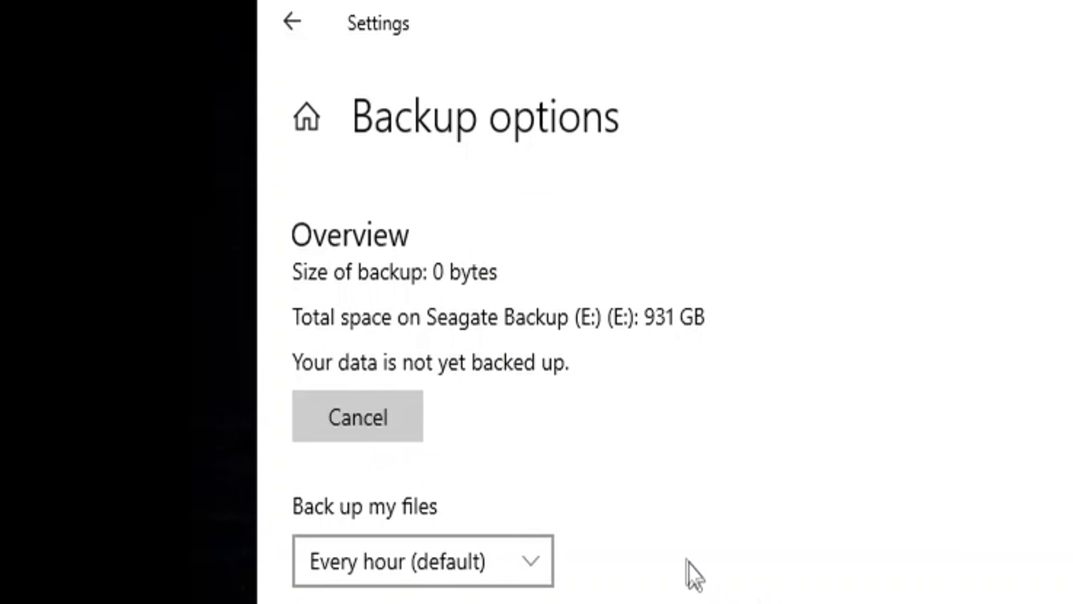
{"action": "left_click", "coordinate": [357, 415]}
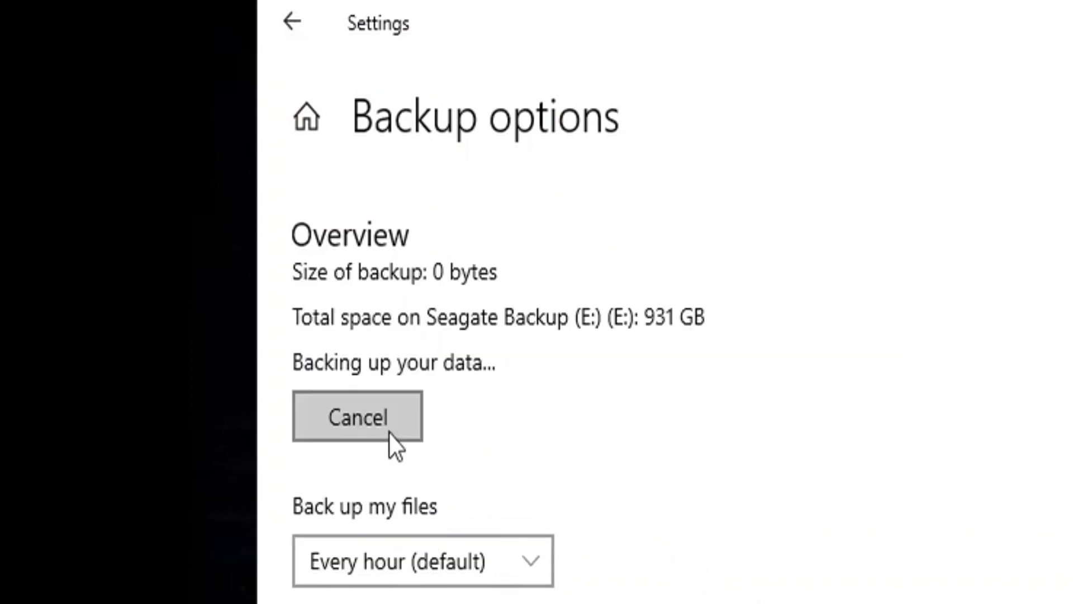
{"action": "mouse_move", "coordinate": [452, 342]}
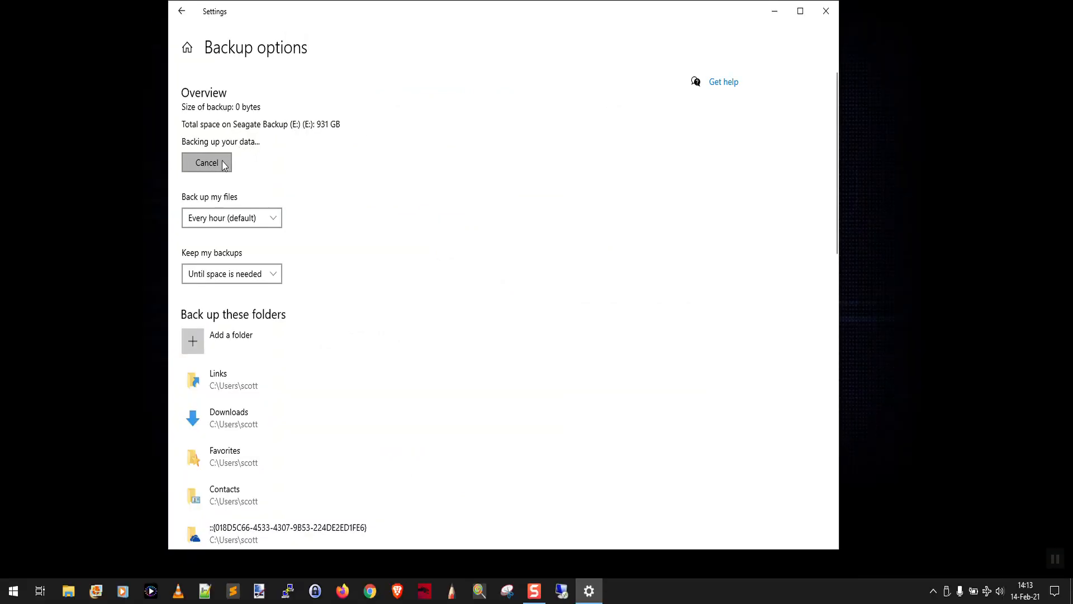
{"action": "left_click", "coordinate": [207, 163]}
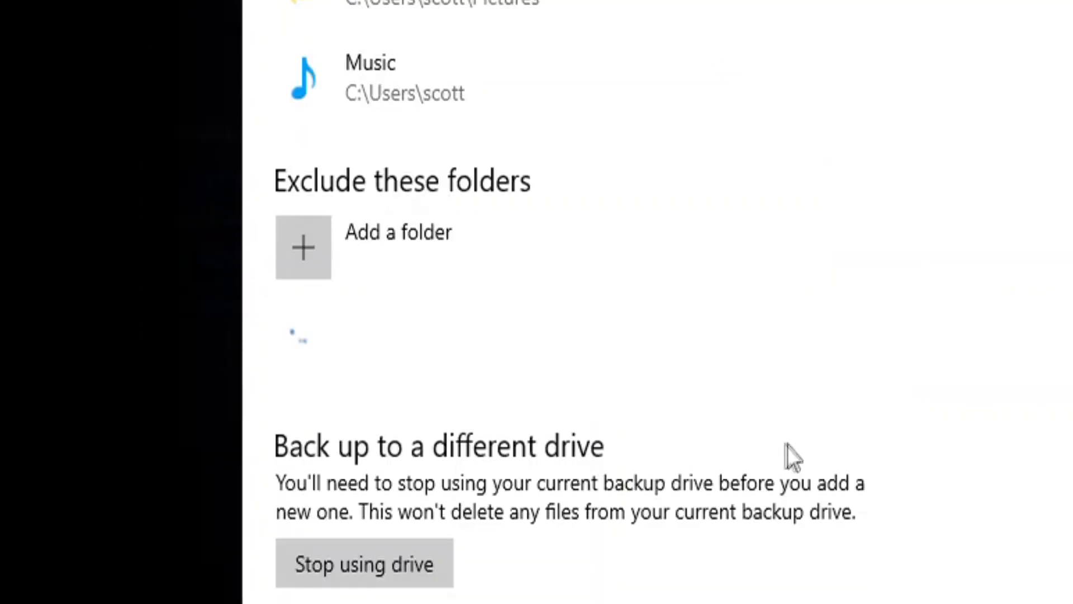
{"action": "scroll", "scroll_direction": "down", "scroll_amount": 3}
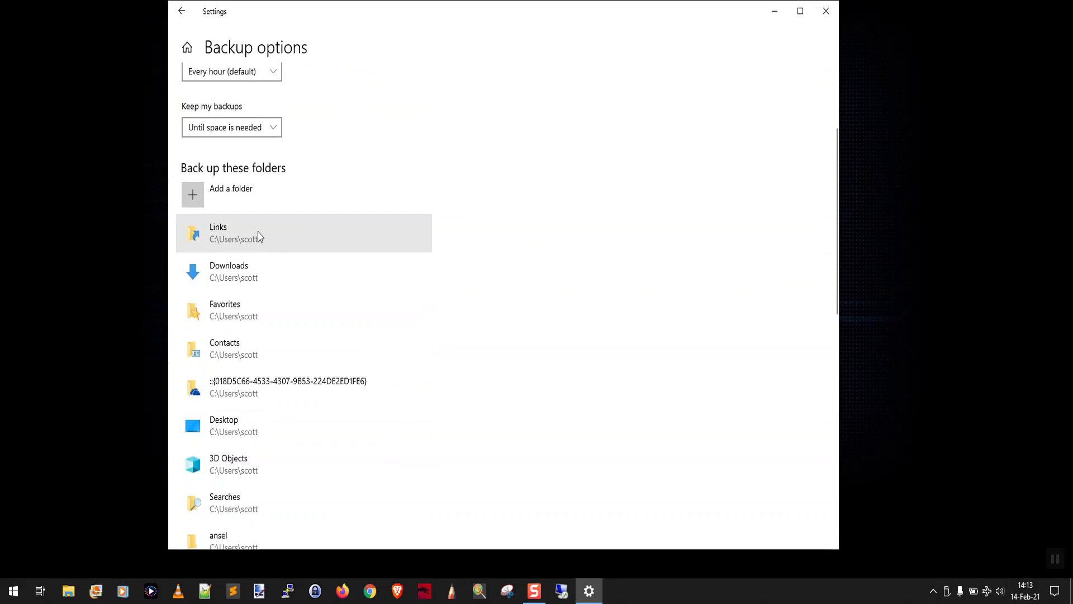
{"action": "scroll", "scroll_direction": "down", "scroll_amount": 3}
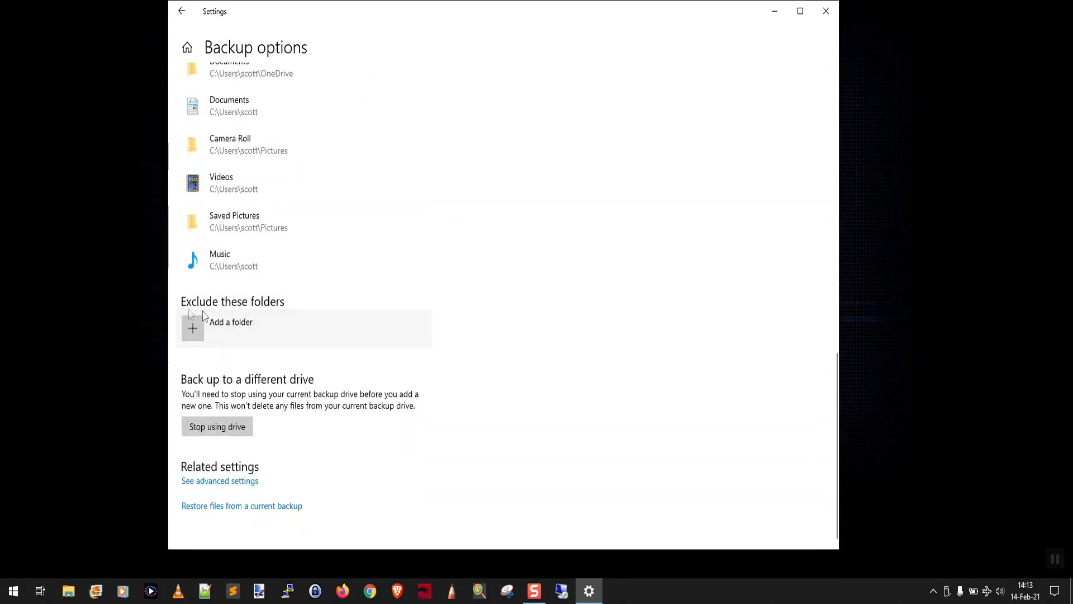
{"action": "mouse_move", "coordinate": [226, 332]}
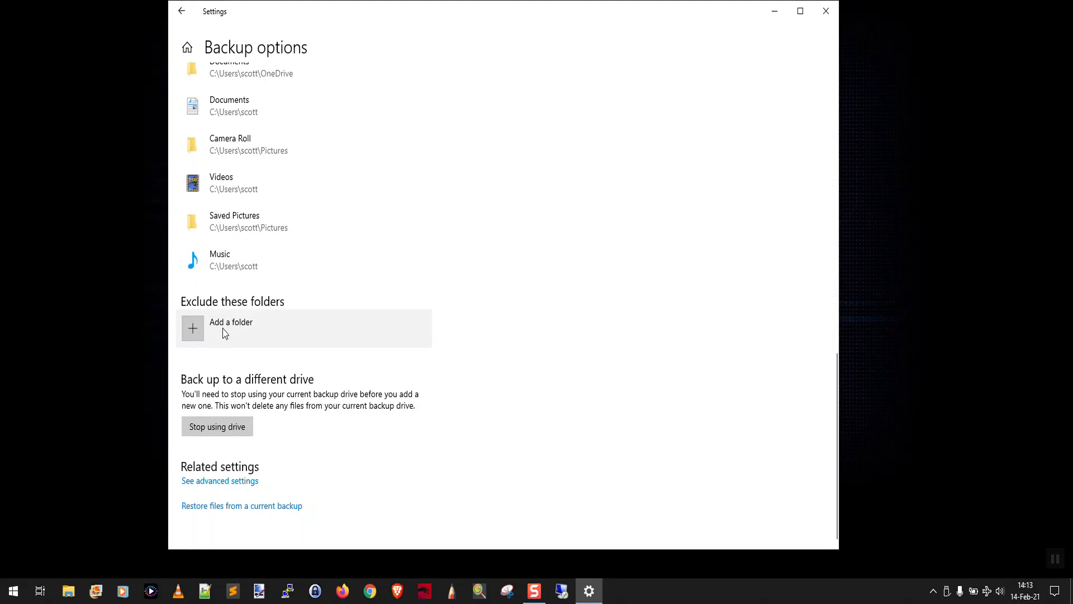
{"action": "scroll", "scroll_direction": "up", "scroll_amount": 3}
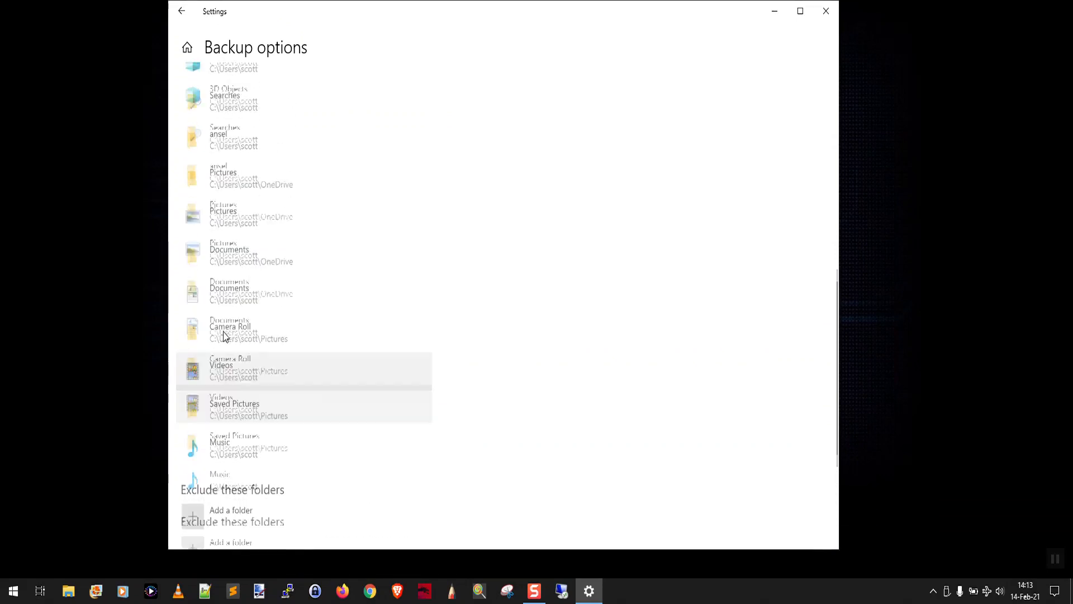
{"action": "scroll", "scroll_direction": "up", "scroll_amount": 3}
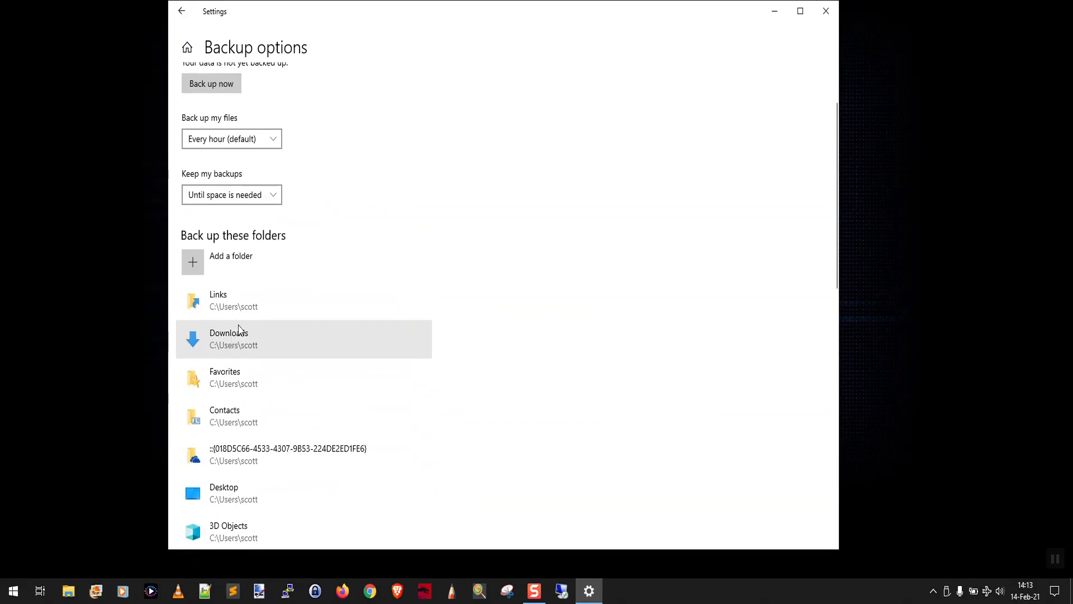
{"action": "scroll", "scroll_direction": "up", "scroll_amount": 3}
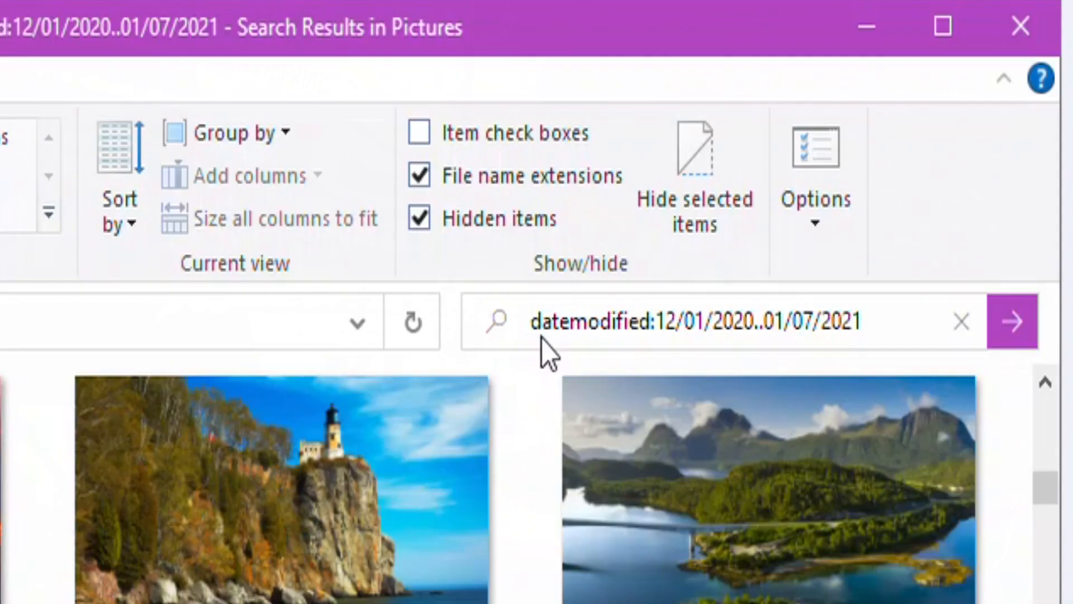
{"action": "mouse_move", "coordinate": [753, 356]}
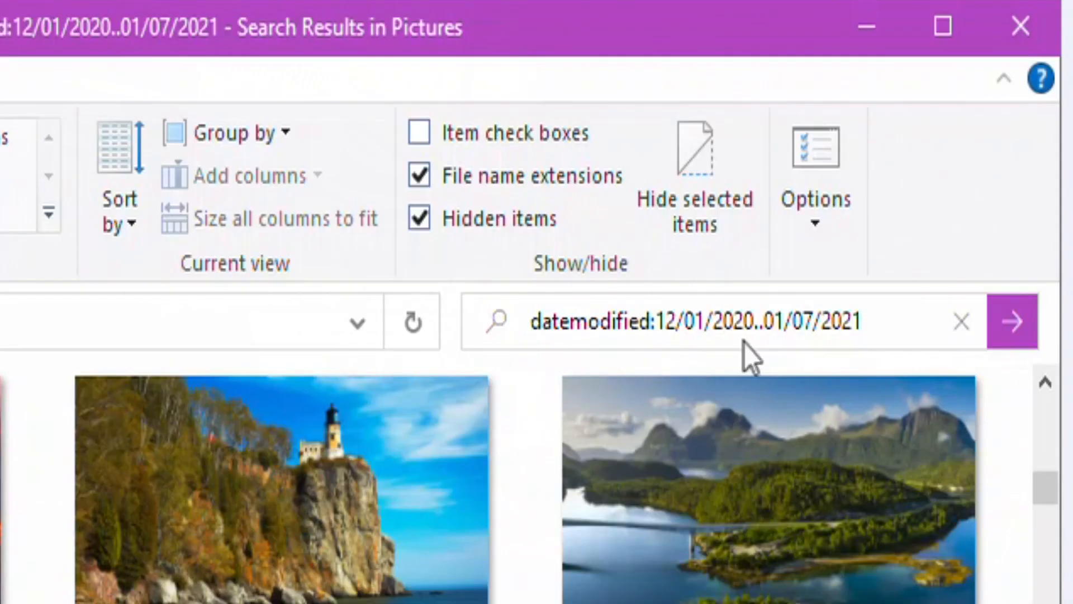
{"action": "mouse_move", "coordinate": [643, 348]}
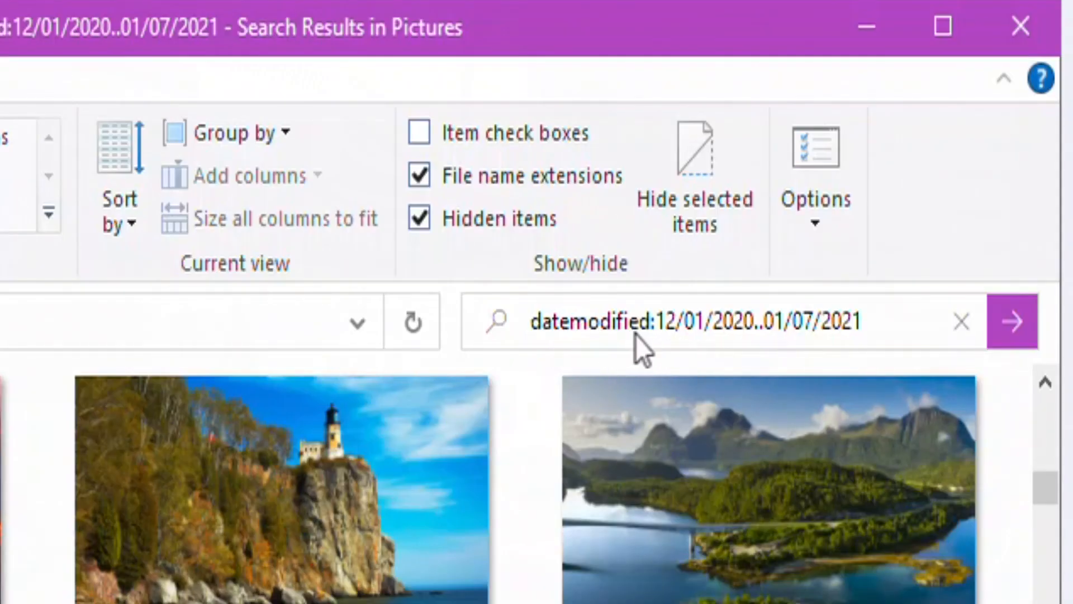
{"action": "mouse_move", "coordinate": [681, 346]}
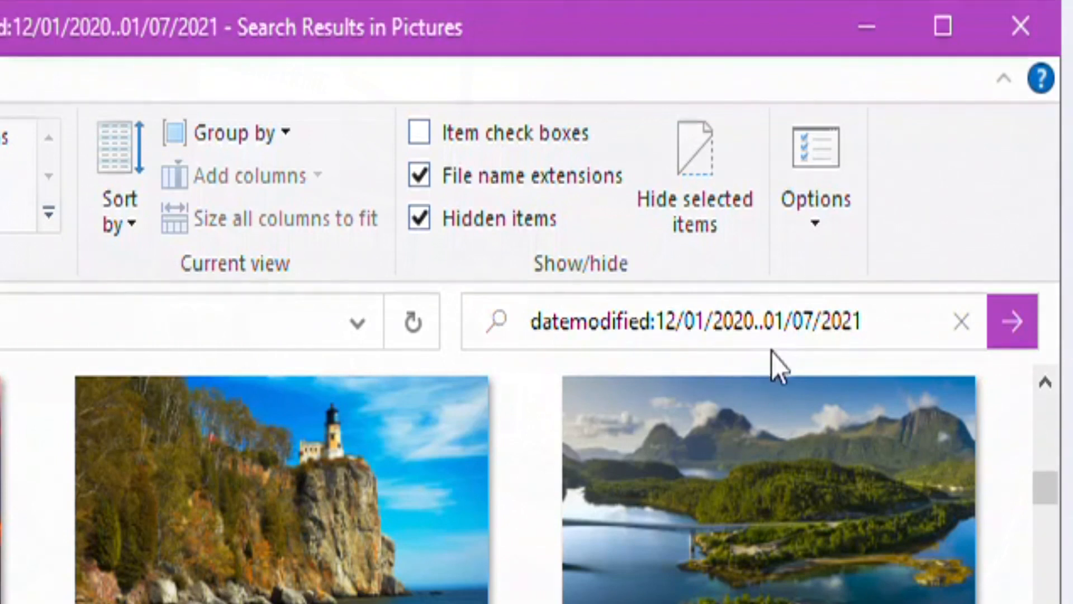
{"action": "mouse_move", "coordinate": [804, 373]}
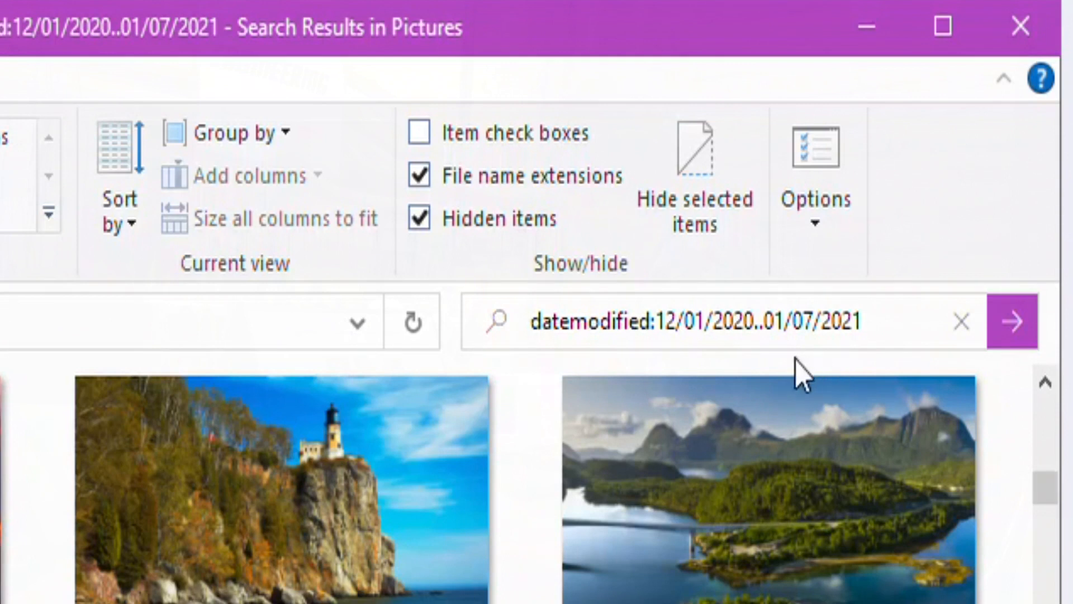
{"action": "mouse_move", "coordinate": [736, 363]}
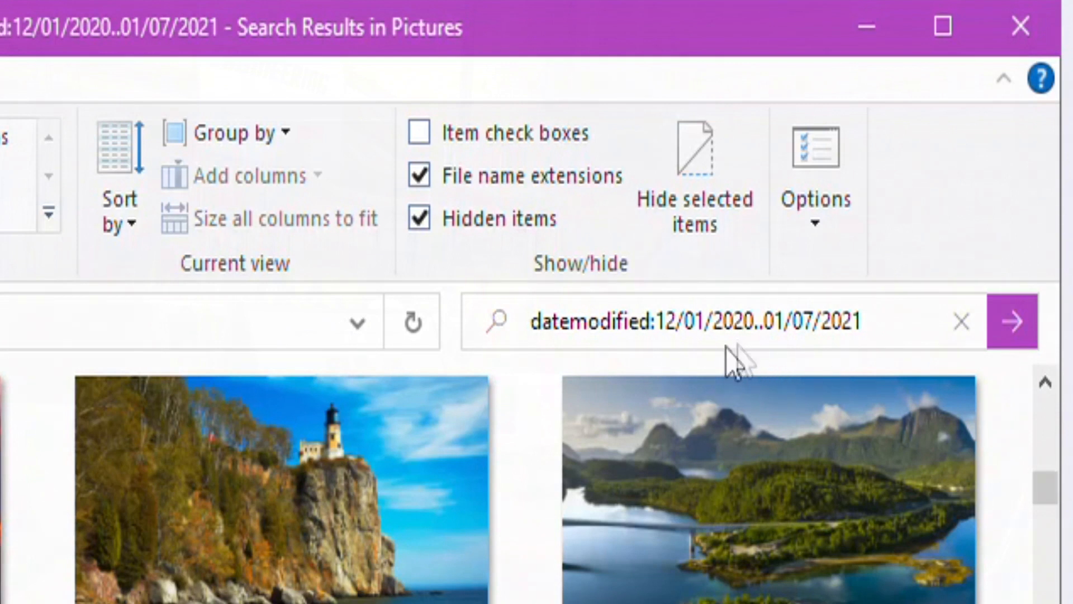
{"action": "mouse_move", "coordinate": [801, 345]}
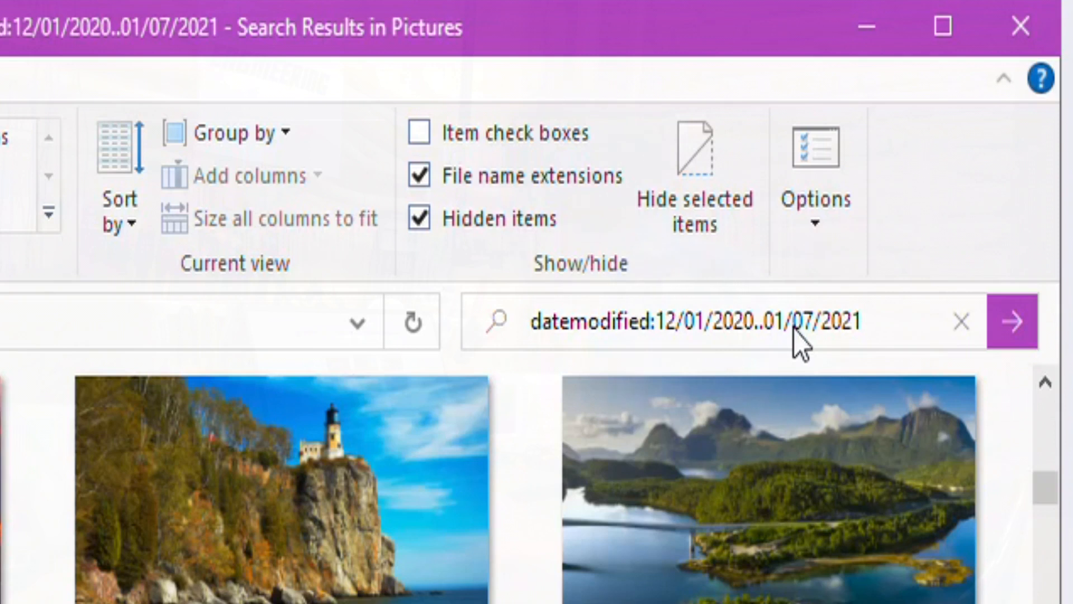
{"action": "mouse_move", "coordinate": [797, 353]}
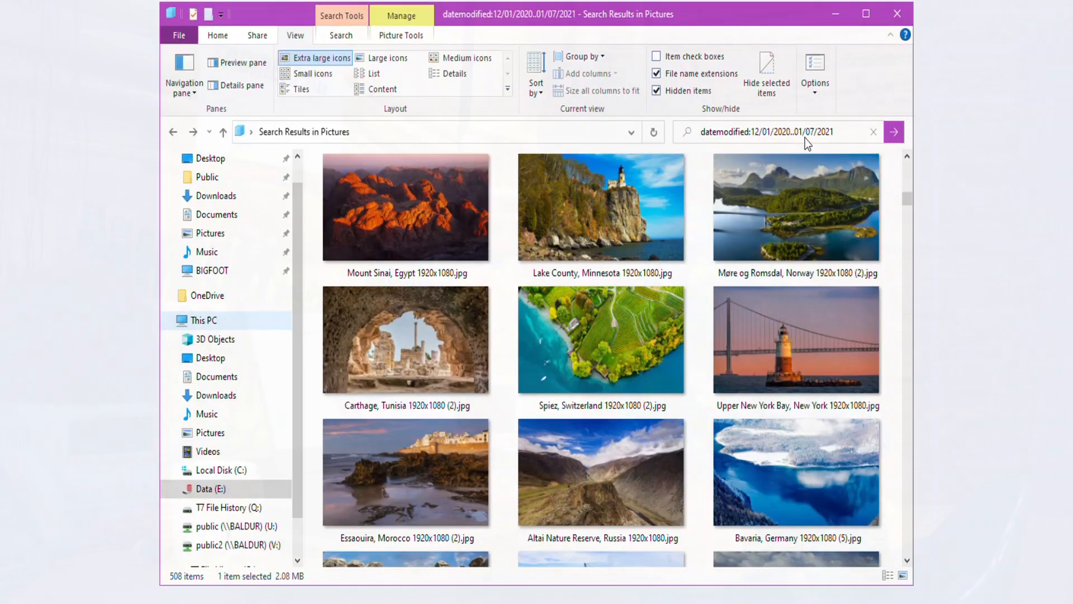
{"action": "mouse_move", "coordinate": [895, 180]}
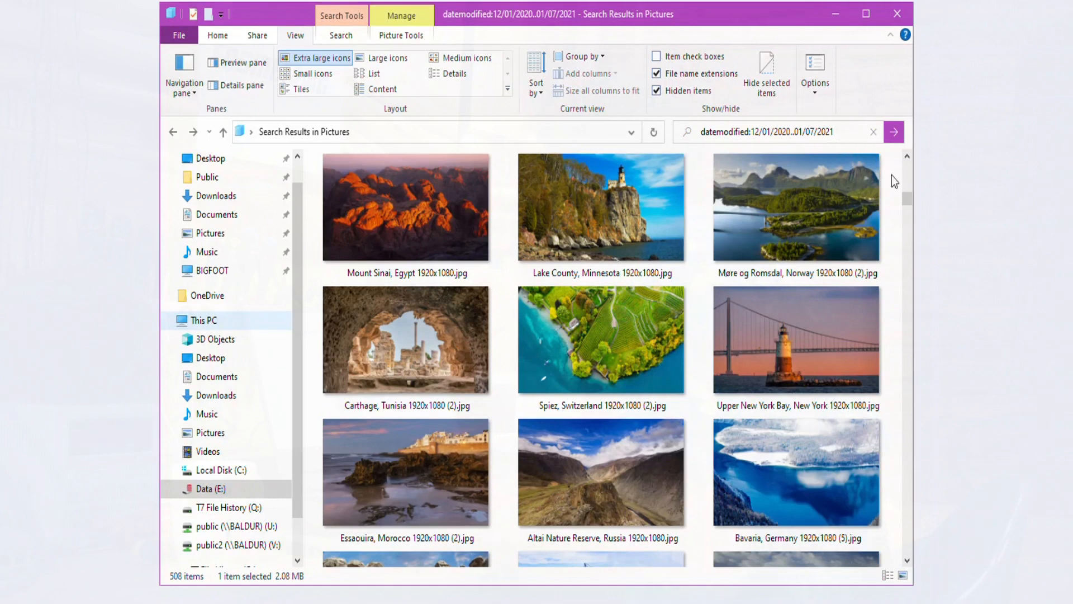
{"action": "mouse_move", "coordinate": [737, 320]}
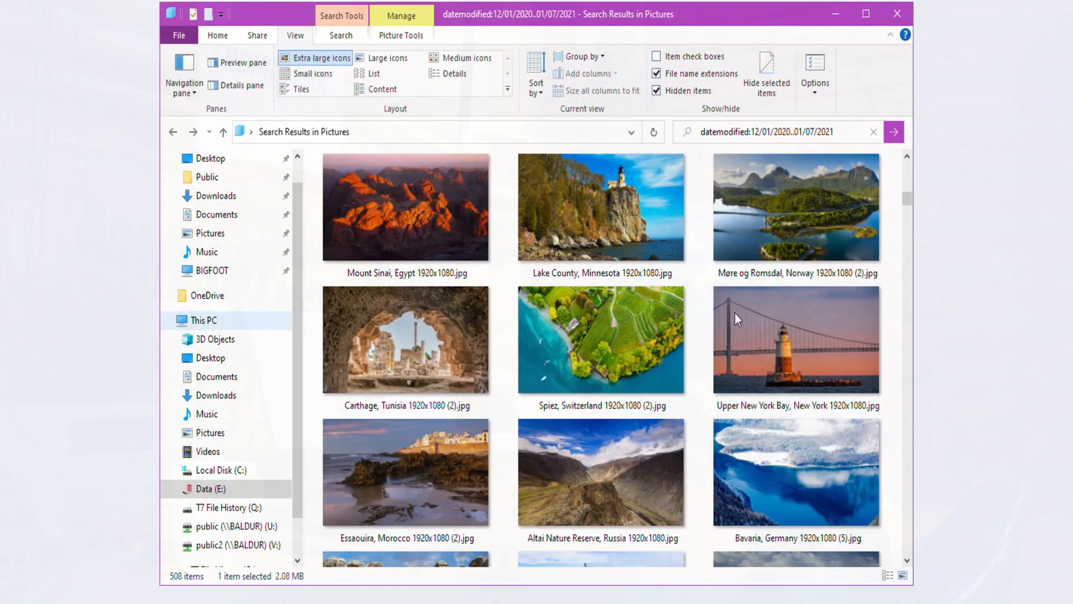
{"action": "mouse_move", "coordinate": [818, 274]}
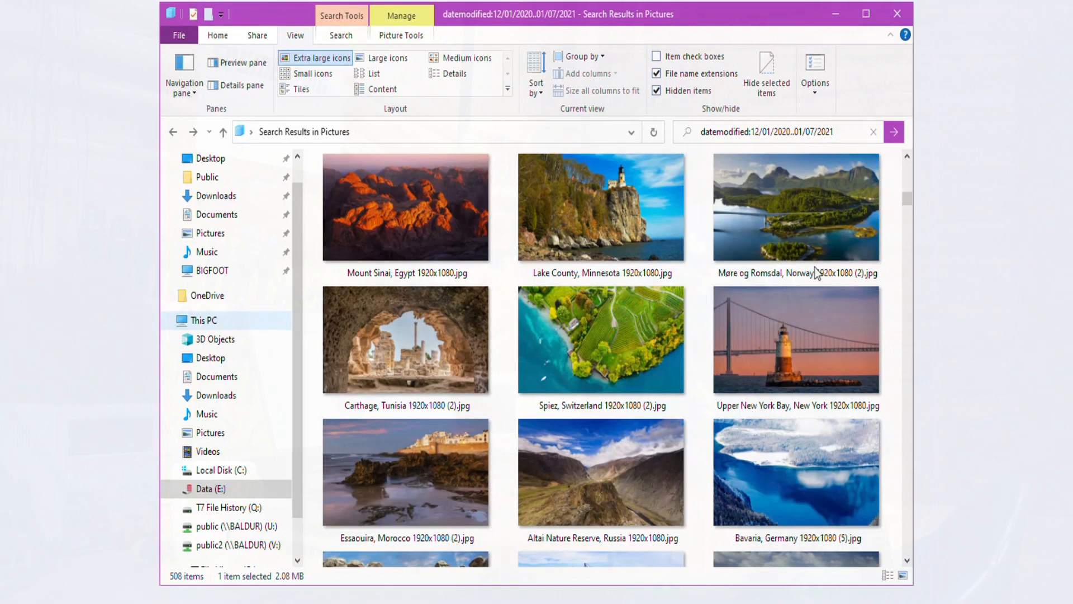